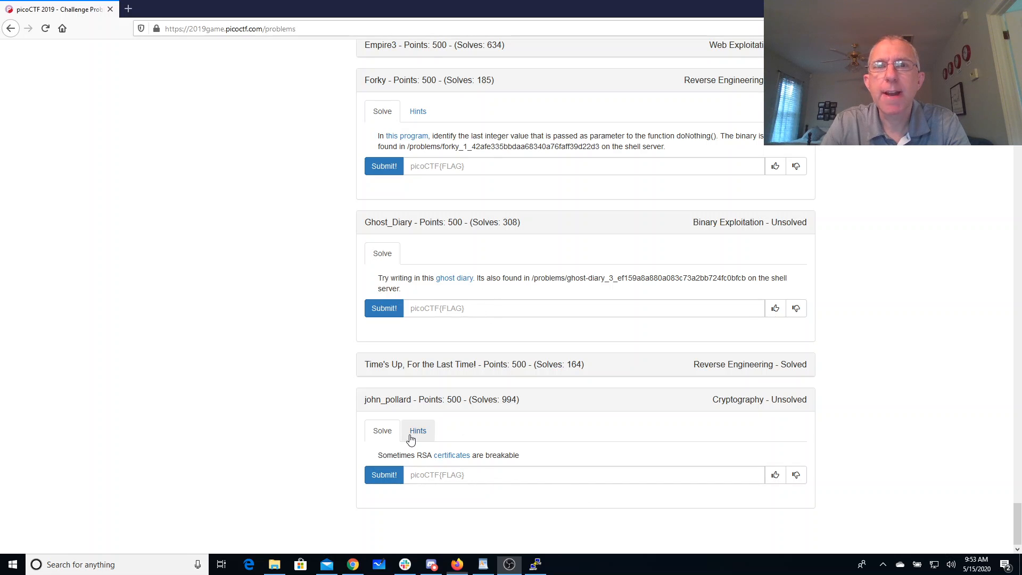
Step: Read the john_pollard hints about flag format, then bring up the certificates link options
{"action": "left_click", "coordinate": [418, 430]}
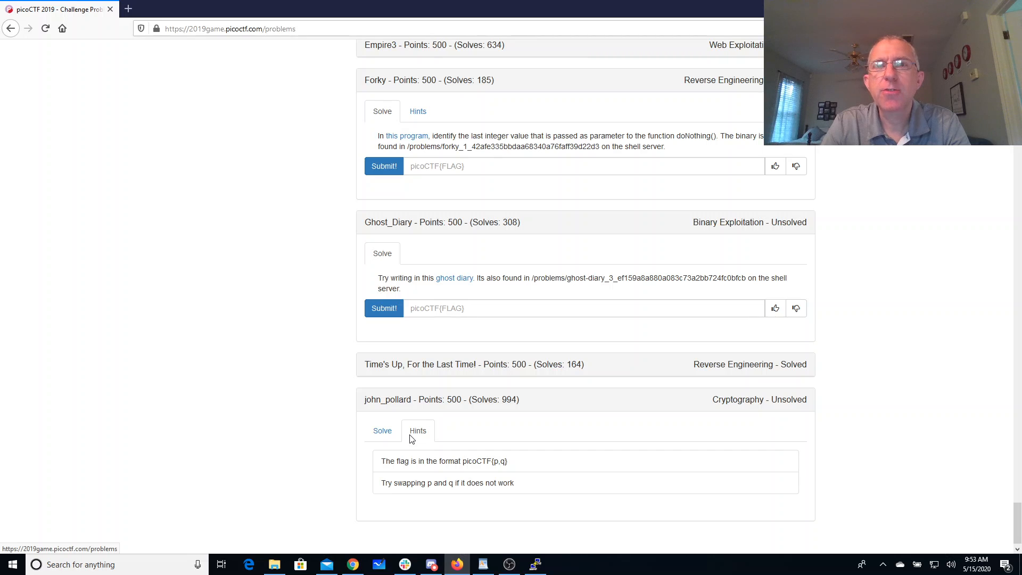
{"action": "left_click", "coordinate": [382, 430]}
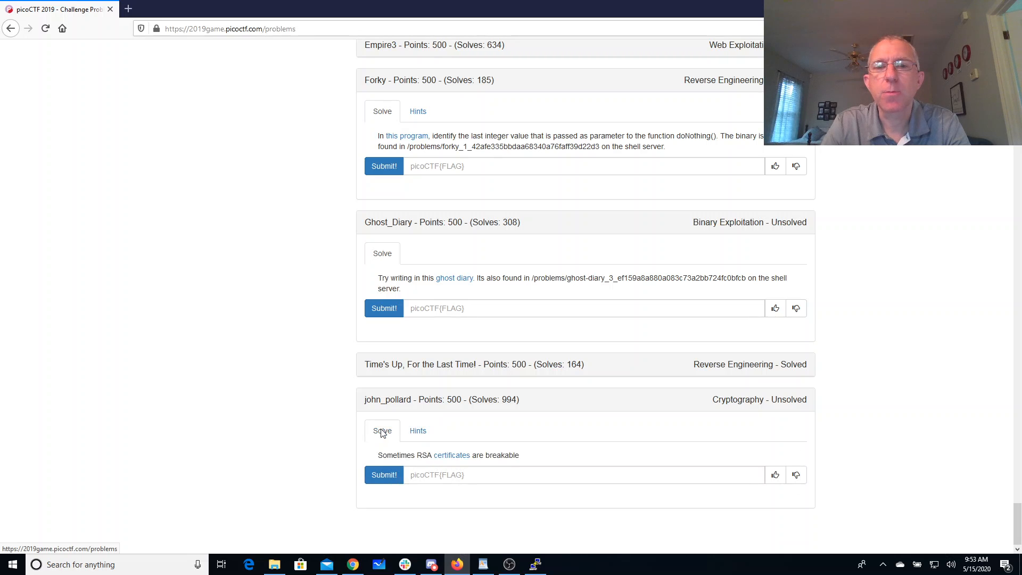
{"action": "right_click", "coordinate": [452, 454]}
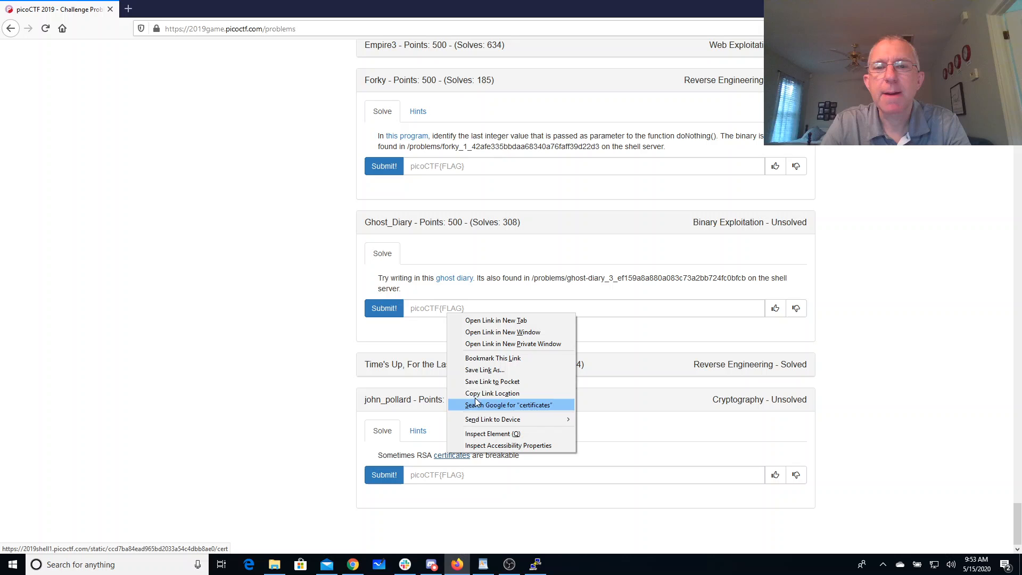
Step: Copy the certificate address and download cert with wget on the shell server
{"action": "left_click", "coordinate": [534, 564]}
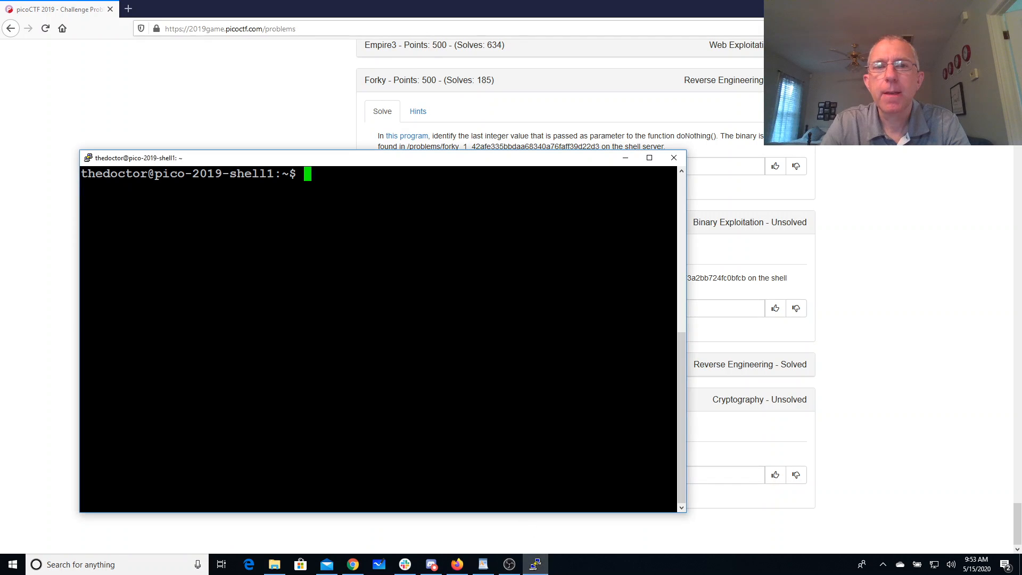
{"action": "type", "text": "wget https://2019shell1.picoctf.com/static/ccd7ba84ead965bd2033a54c4dbb8ae0/cert"}
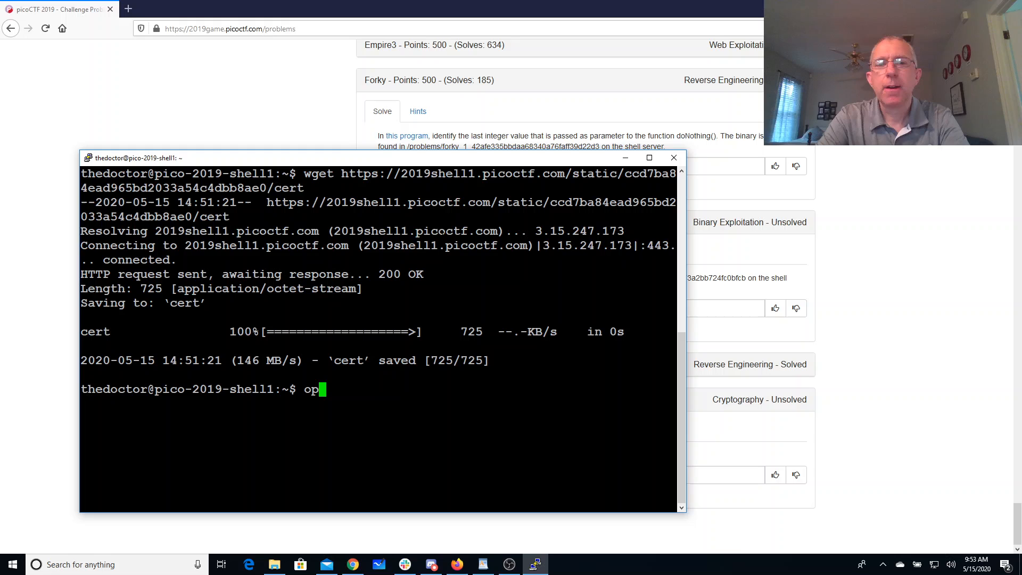
Step: Extract the certificate's public key into cert.pub with openssl x509 -pubkey
{"action": "type", "text": "enssl"}
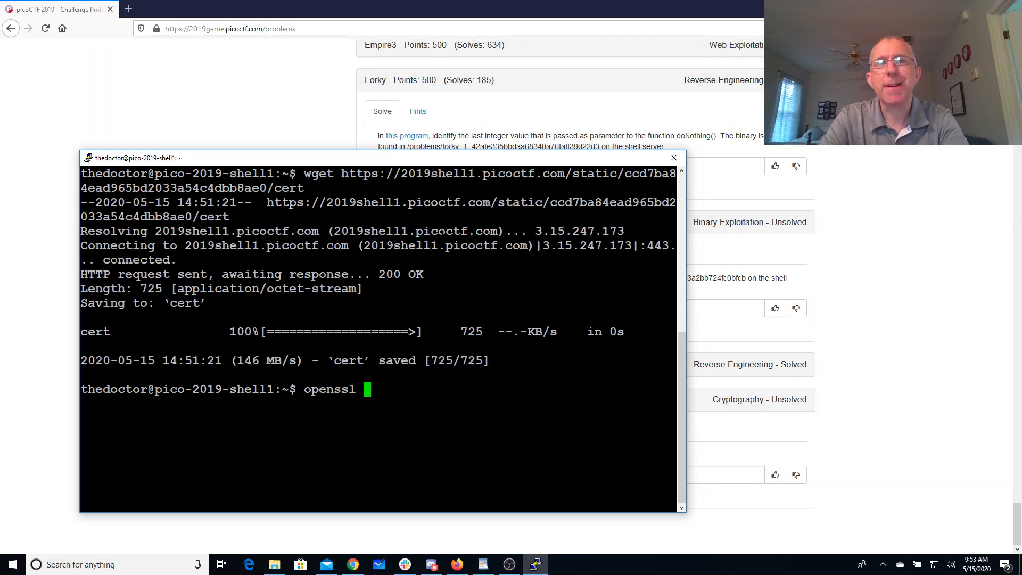
{"action": "type", "text": "x509"}
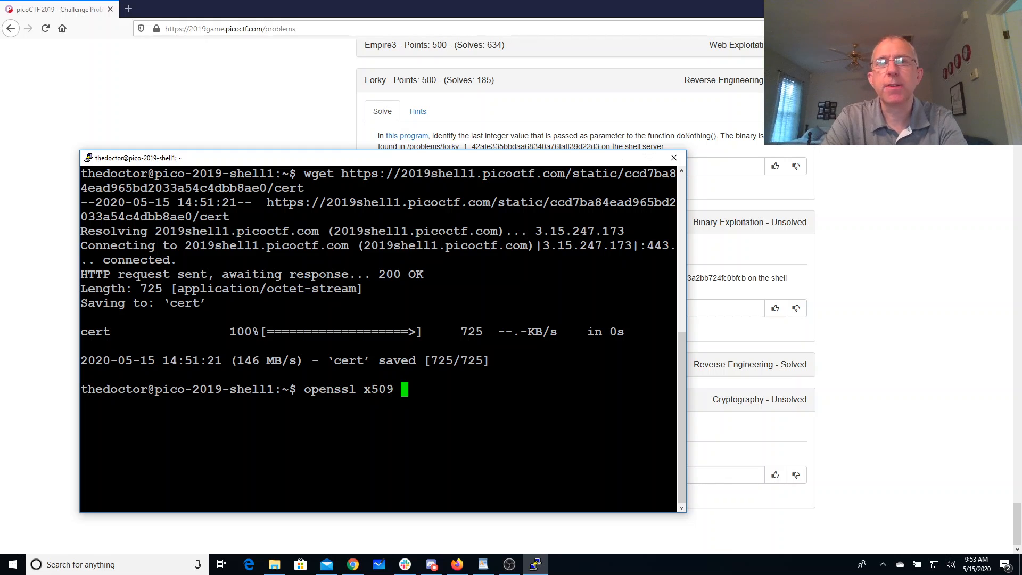
{"action": "type", "text": "-pub"}
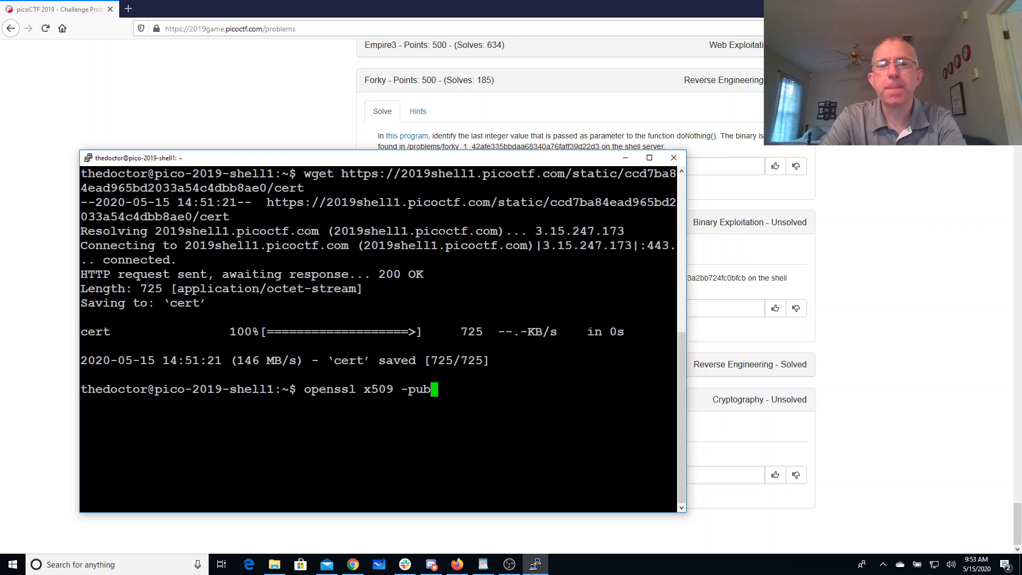
{"action": "type", "text": "key -in cert -out cer"}
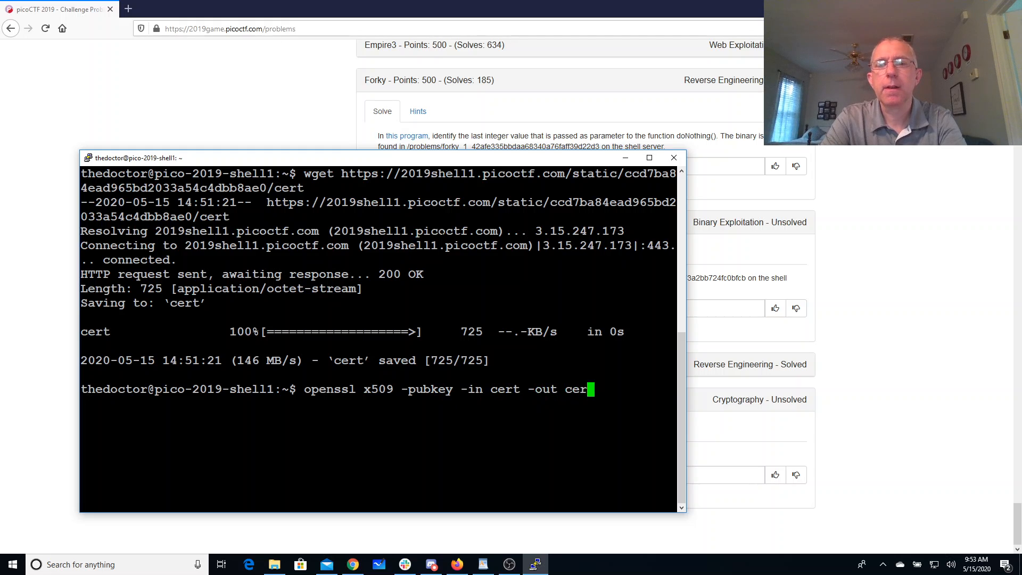
{"action": "key", "text": "Return"}
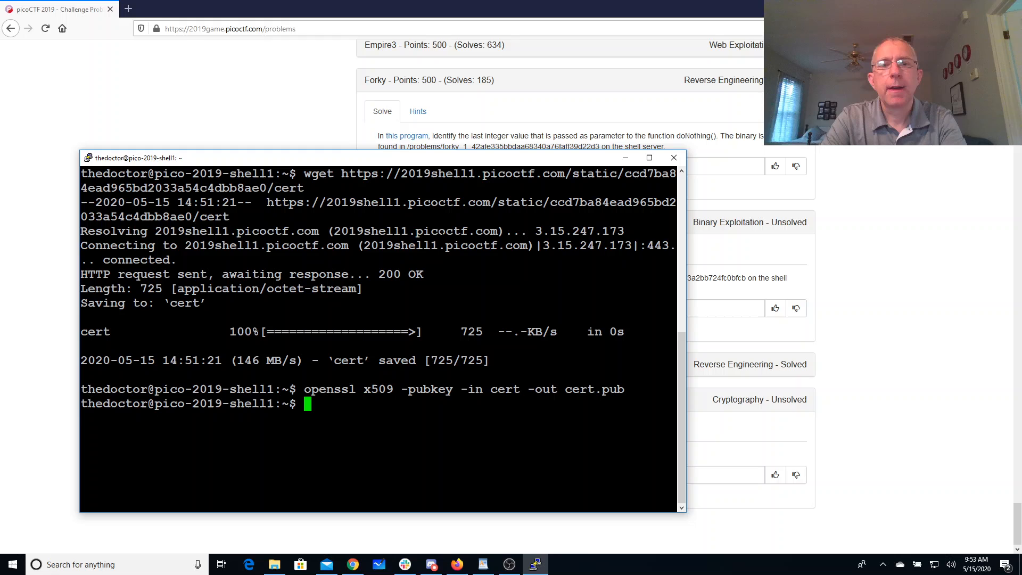
{"action": "type", "text": "open"}
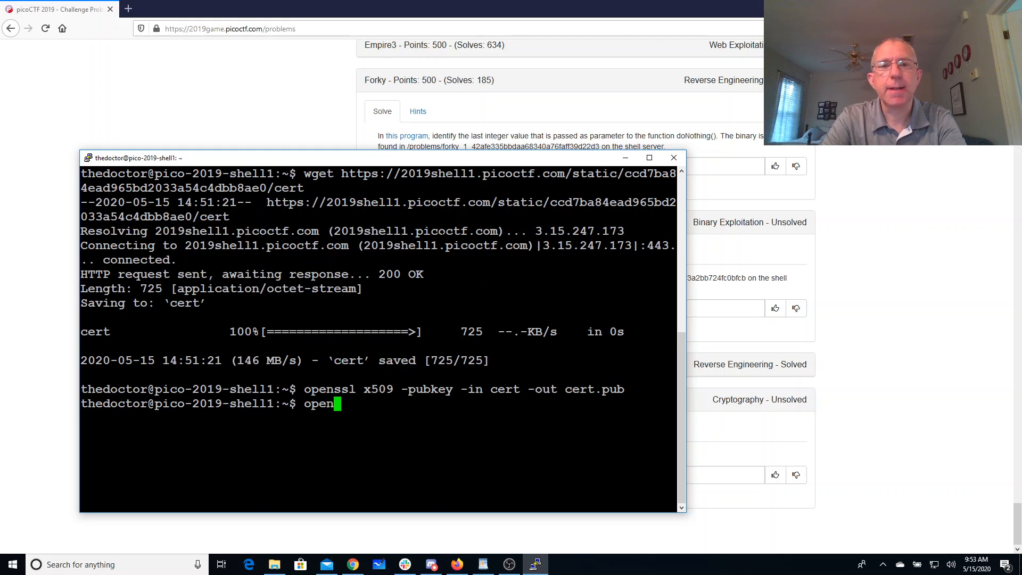
{"action": "type", "text": "ssl rsa"}
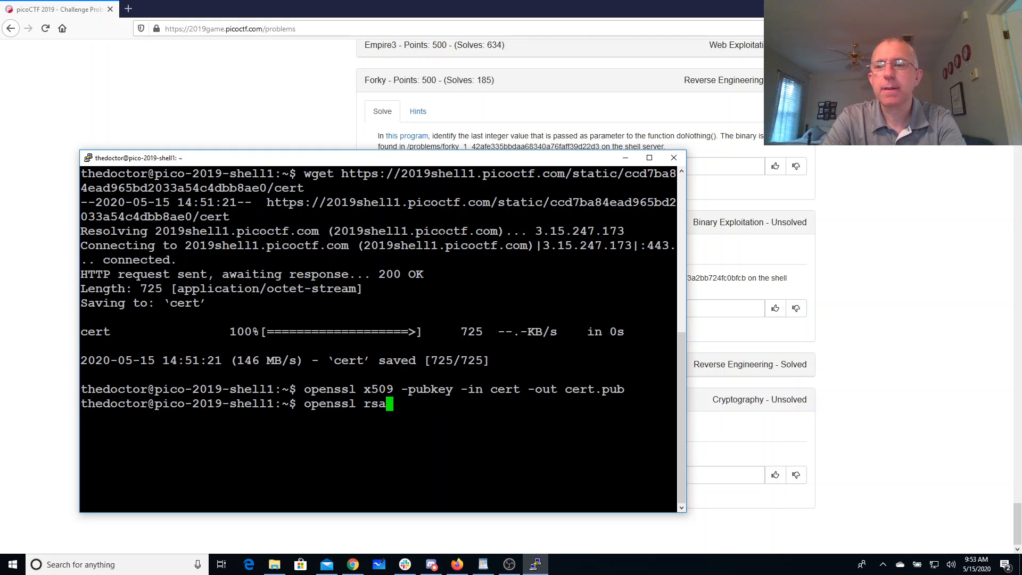
{"action": "type", "text": "-pubin"}
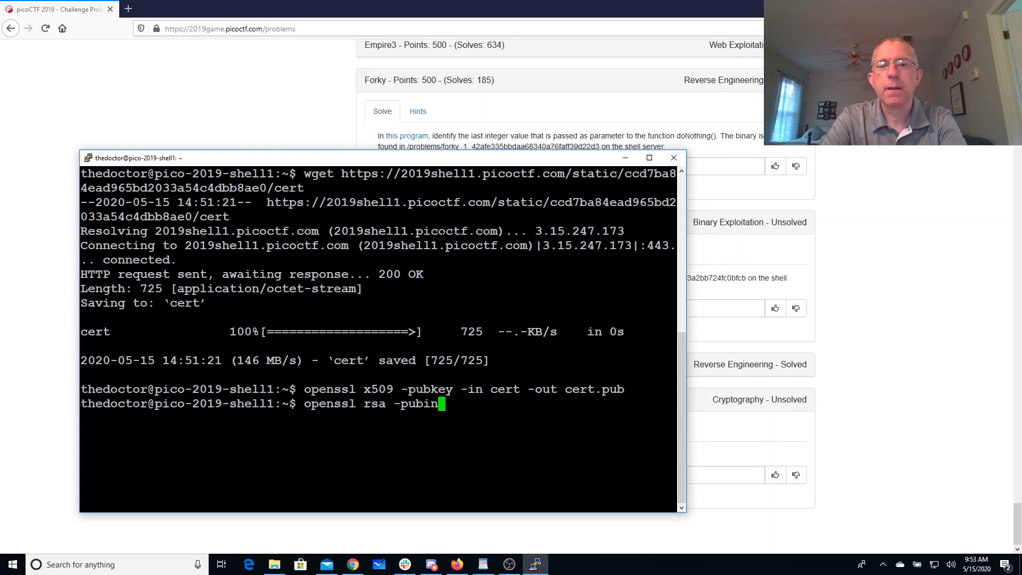
{"action": "type", "text": "-in cert.p"}
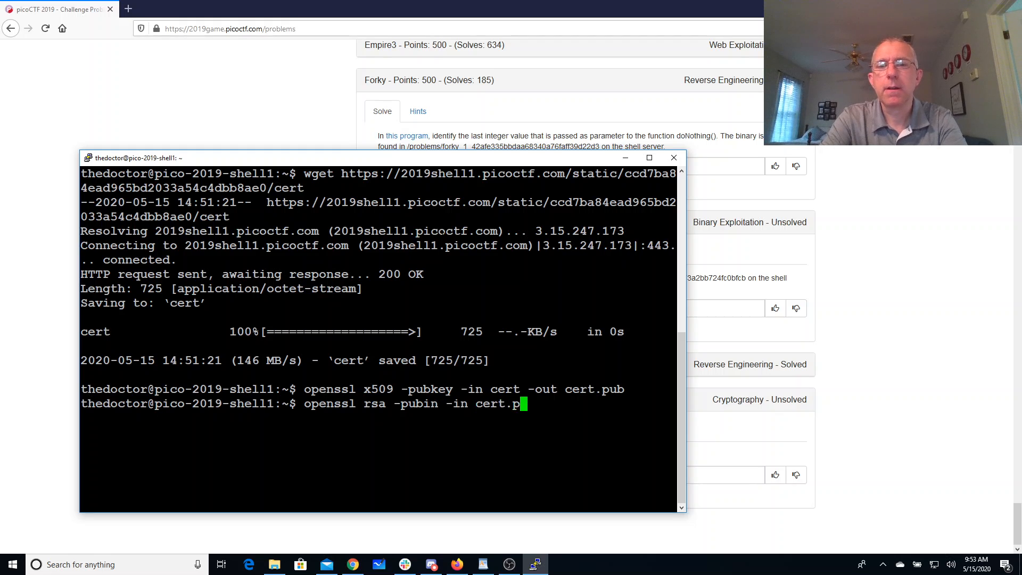
{"action": "type", "text": "ub -text"}
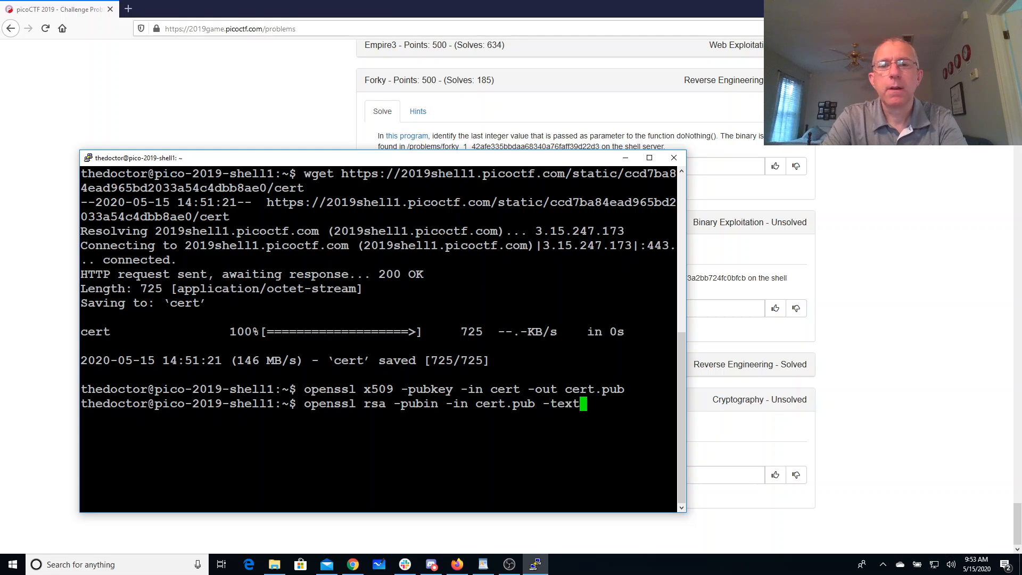
{"action": "key", "text": "Return"}
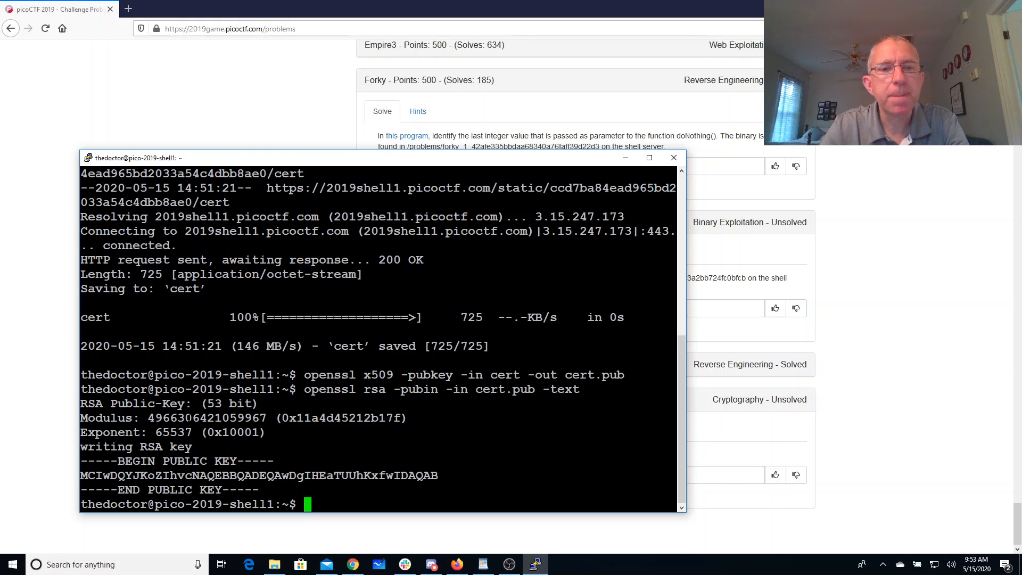
{"action": "double_click", "coordinate": [206, 417]}
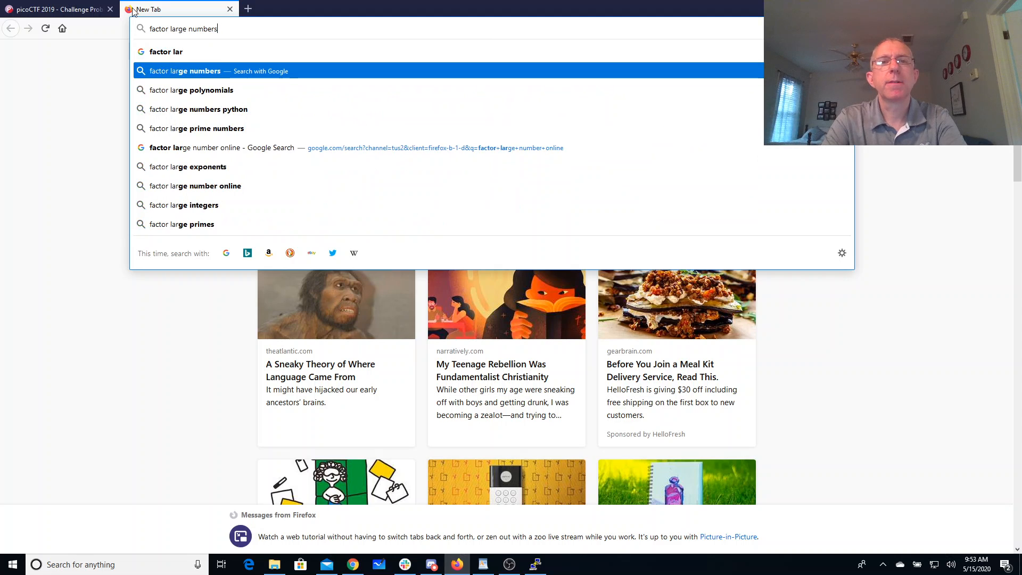
Step: Search 'factor large numbers online' and go to the Alpertron factorization calculator
{"action": "left_click", "coordinate": [432, 147]}
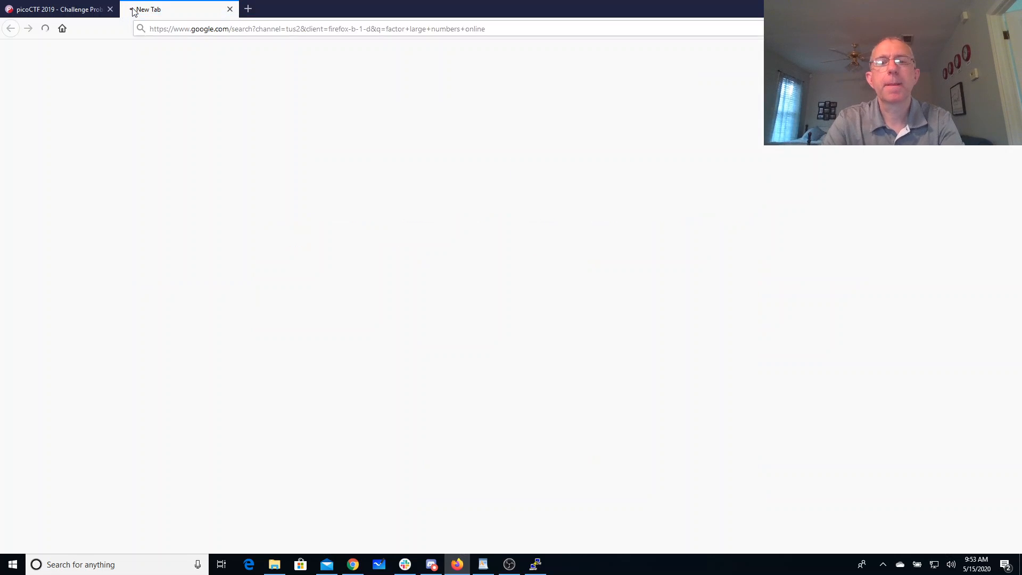
{"action": "key", "text": "Return"}
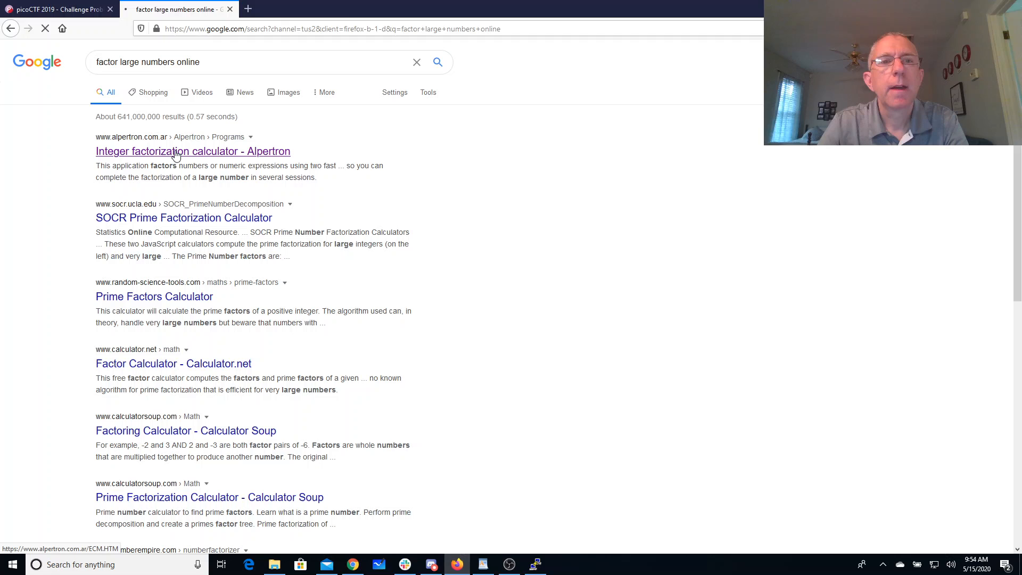
{"action": "left_click", "coordinate": [192, 150]}
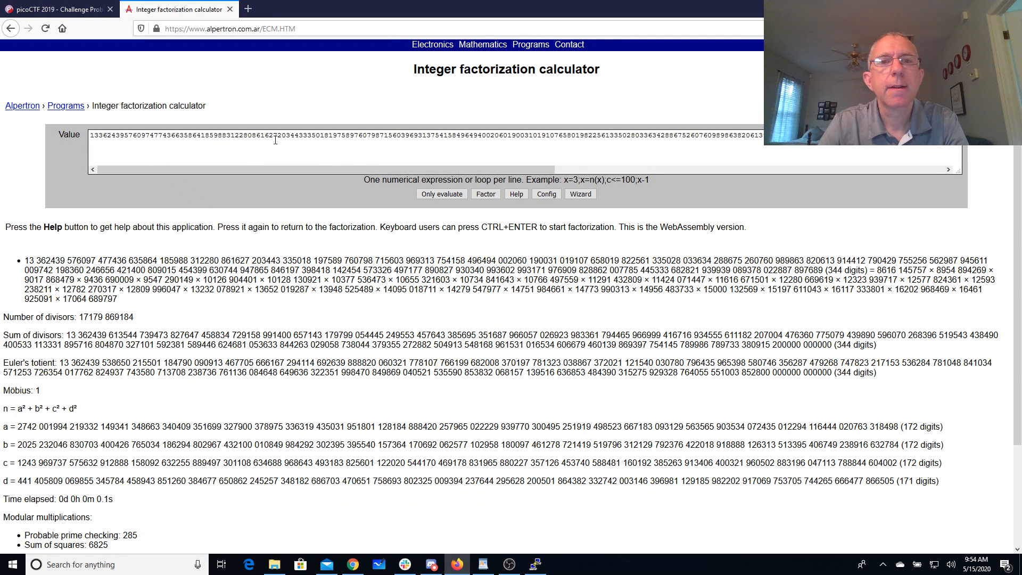
{"action": "type", "text": "4966306421059967"}
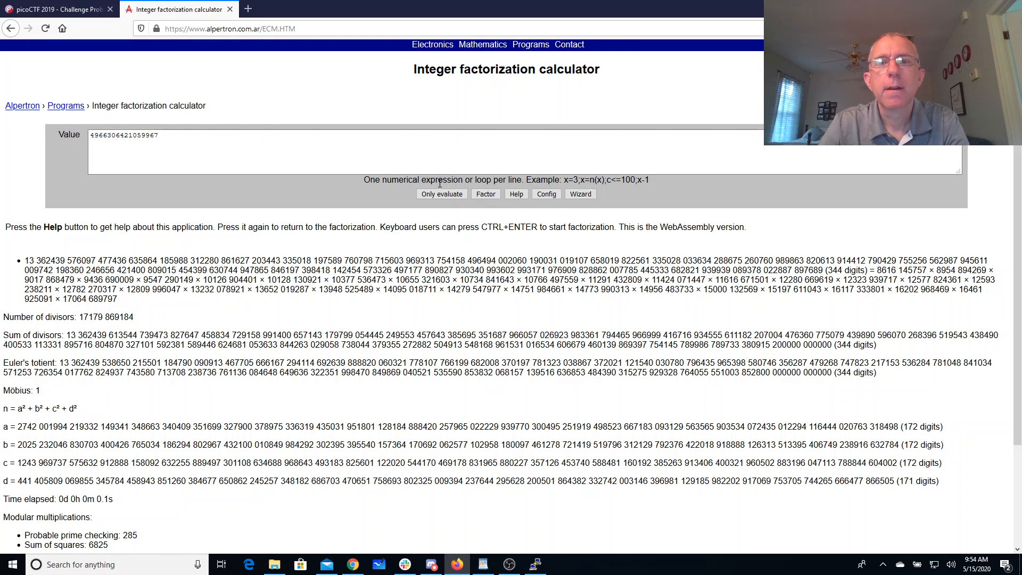
{"action": "left_click", "coordinate": [485, 193]}
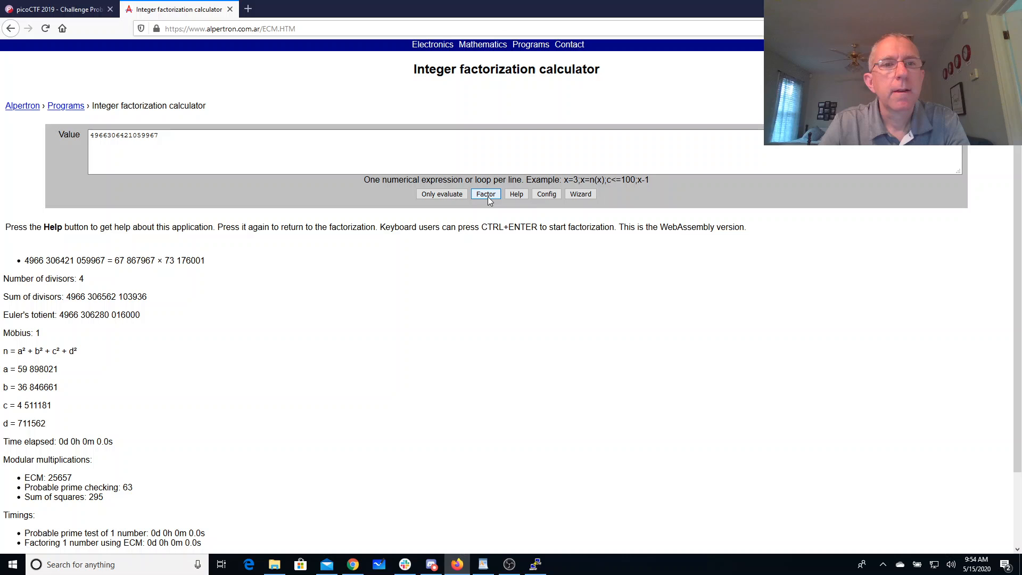
{"action": "mouse_move", "coordinate": [110, 279]}
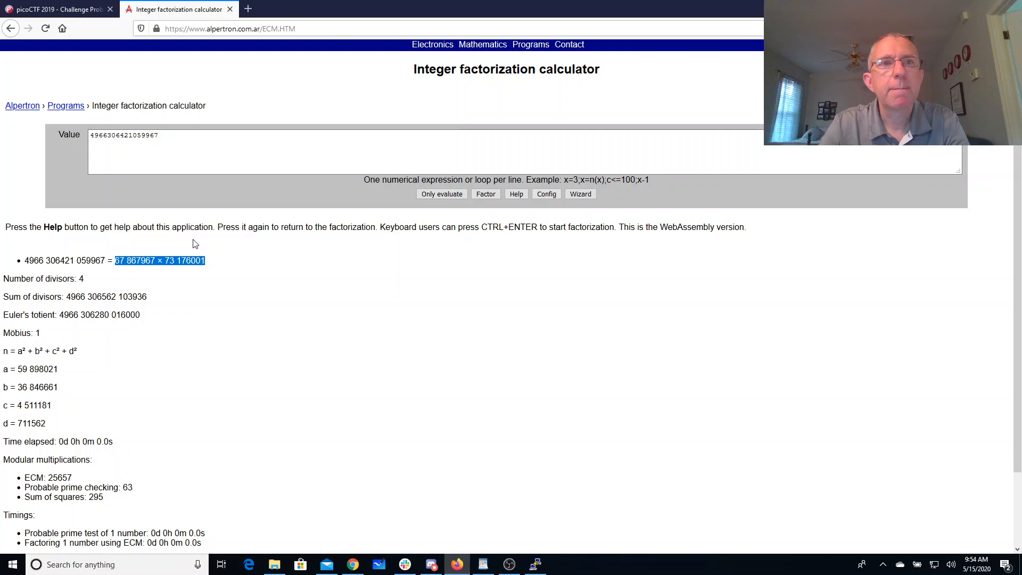
{"action": "left_click", "coordinate": [55, 10]}
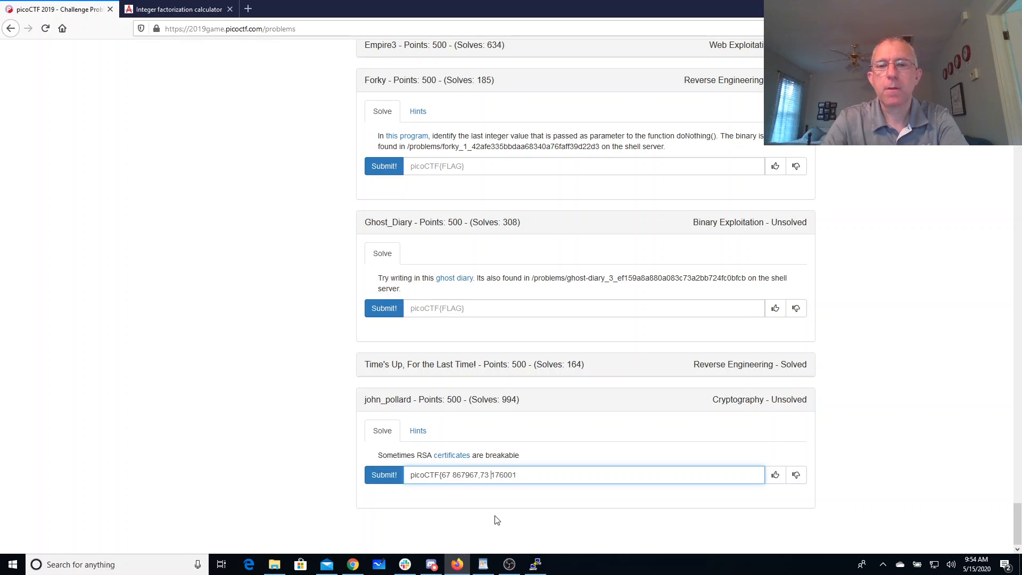
Step: Enter the flag as picoCTF{73176001,67867967} with spaces removed and factors swapped
{"action": "key", "text": "Backspace"}
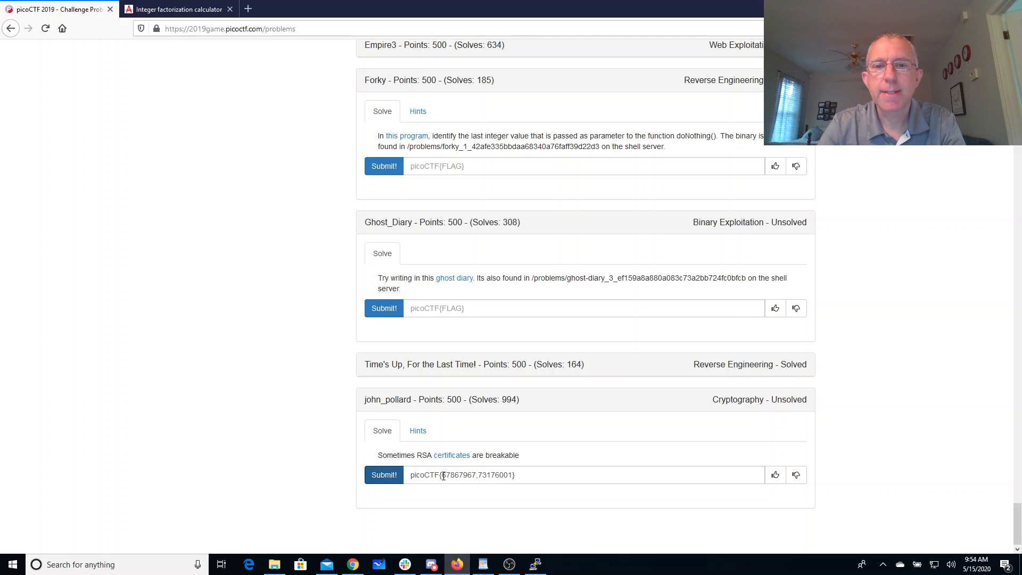
{"action": "double_click", "coordinate": [458, 474]}
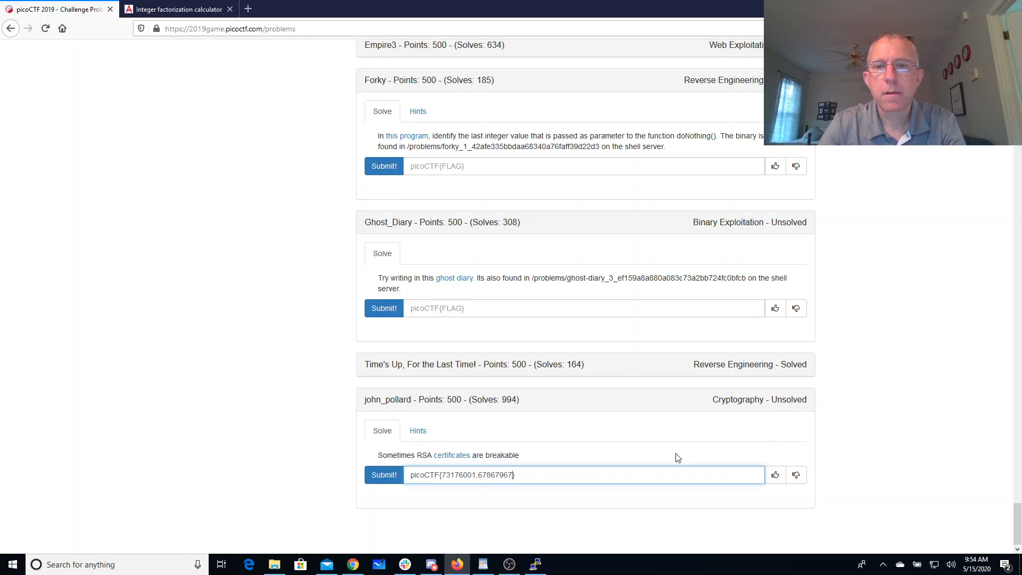
{"action": "scroll", "scroll_direction": "up", "scroll_amount": 3}
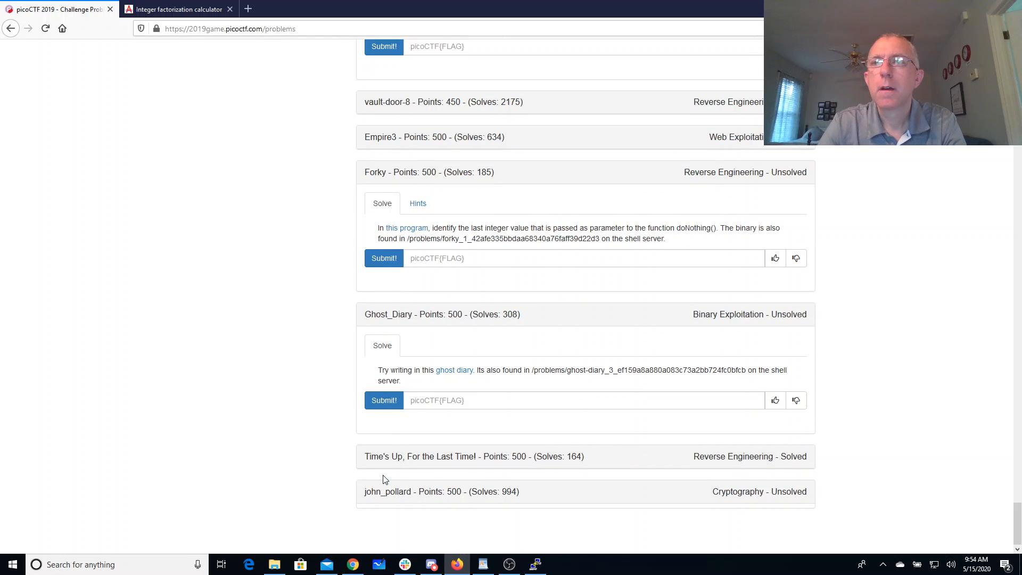